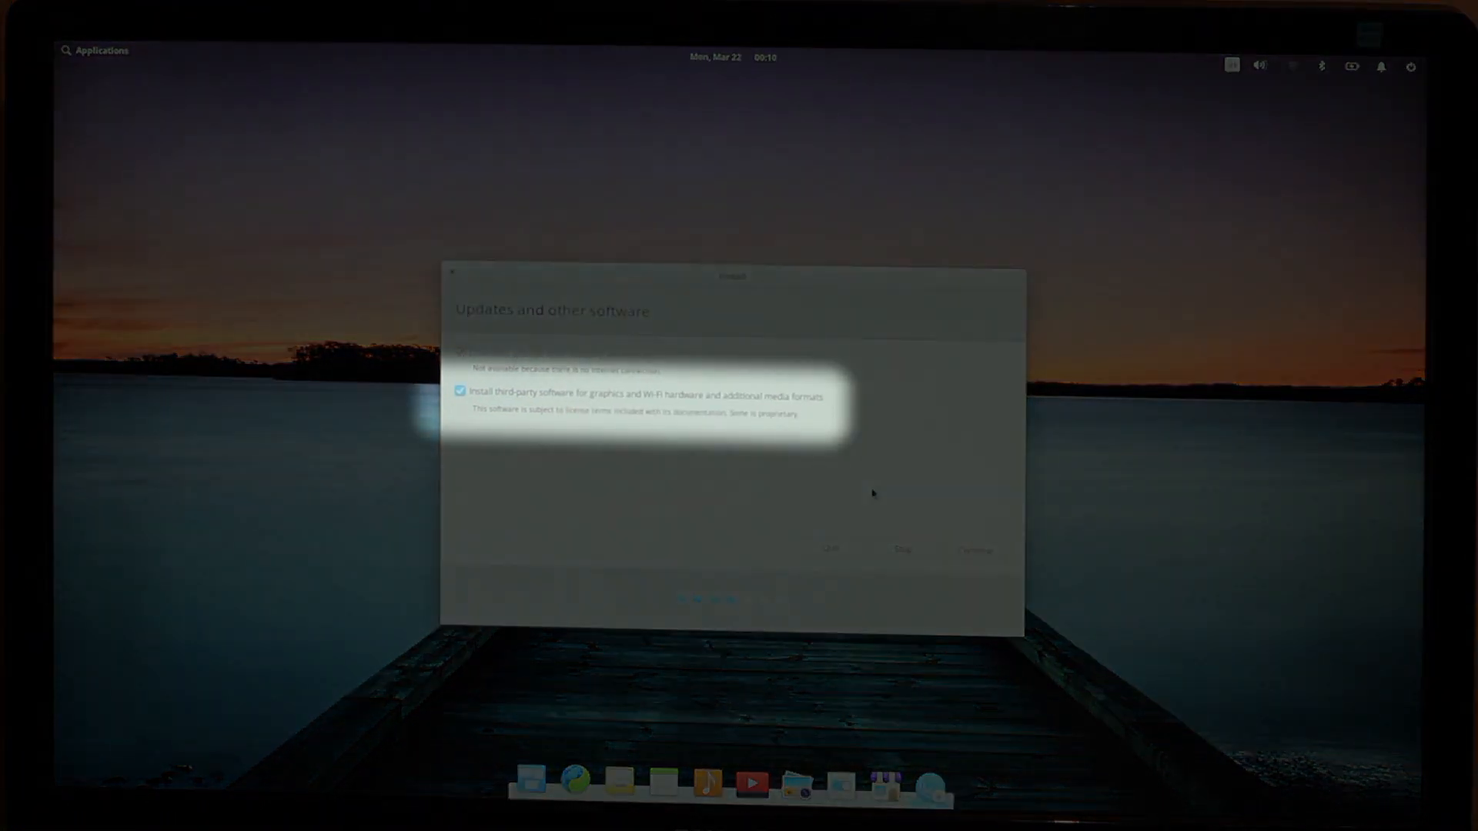
Continue past 'Updates and other software' with third-party graphics, Wi-Fi and media software enabled
click(971, 550)
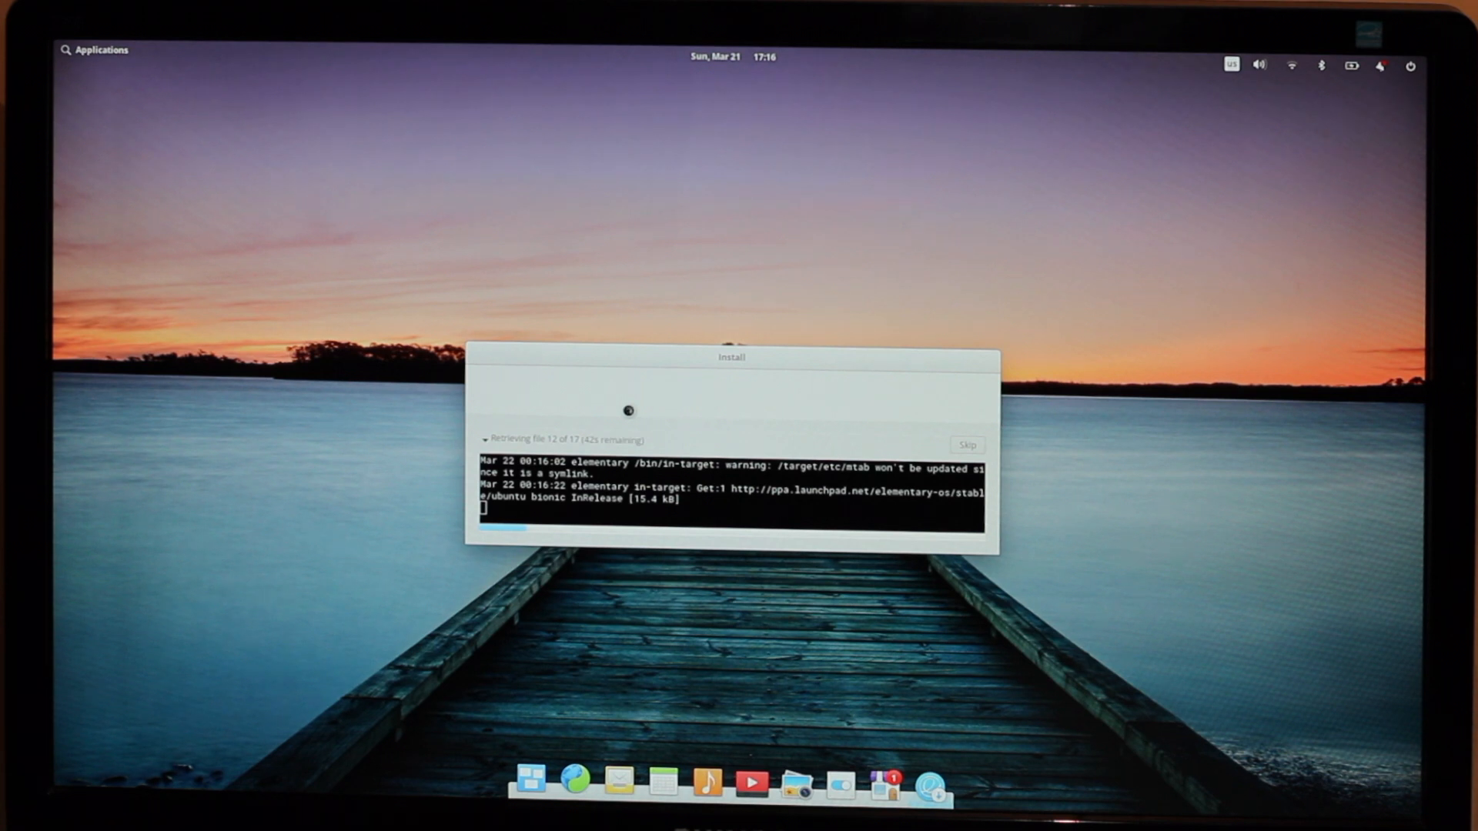